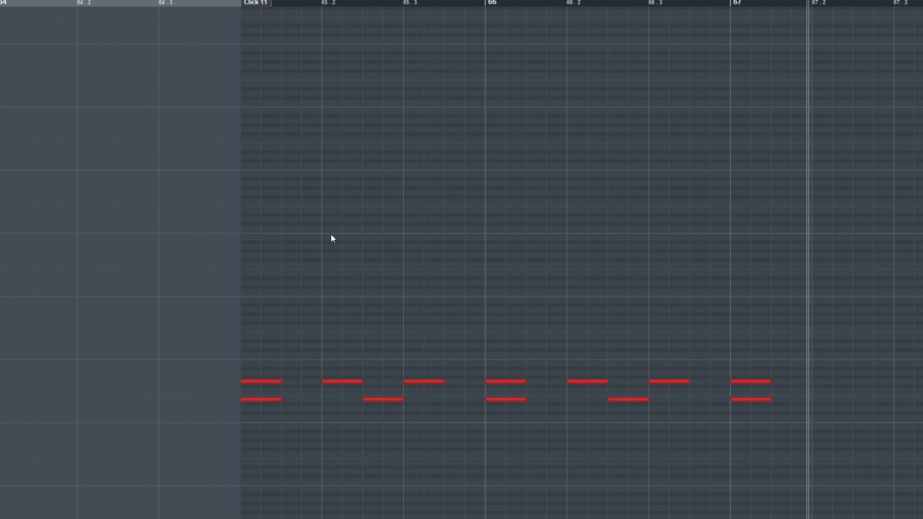
Scroll the project view right across the full orchestral arrangement of strings, winds, percussion, keys and click
scroll(right, 3)
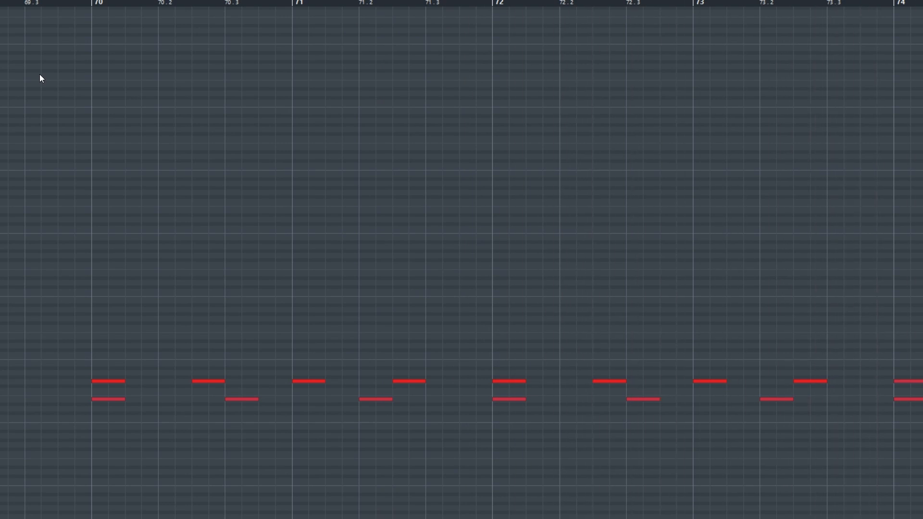
scroll(right, 3)
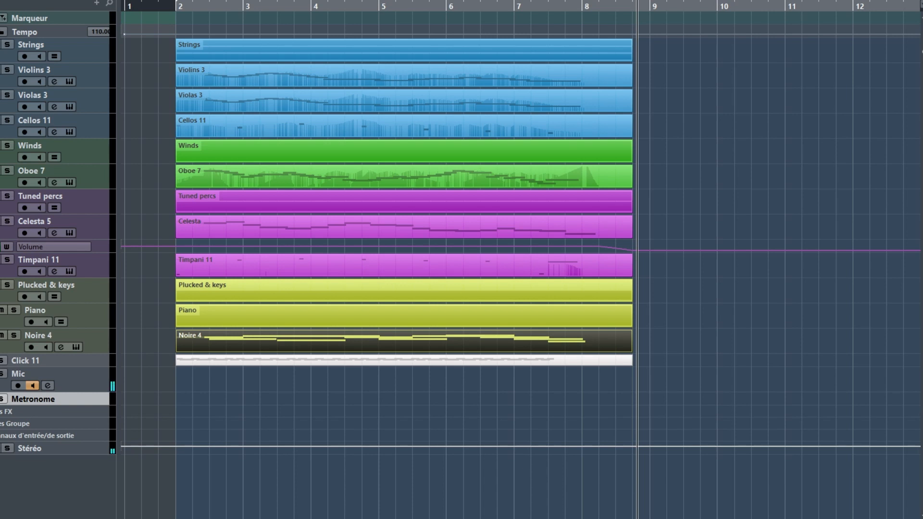
double_click(383, 340)
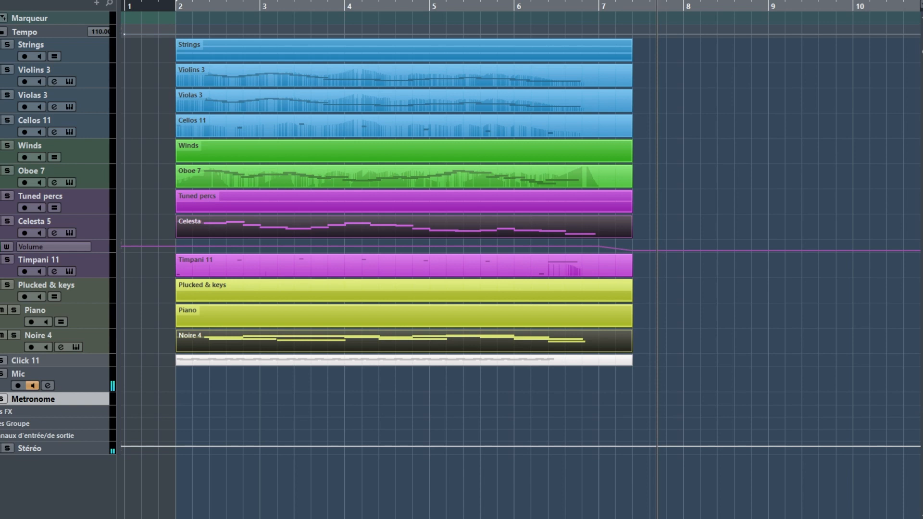
double_click(400, 227)
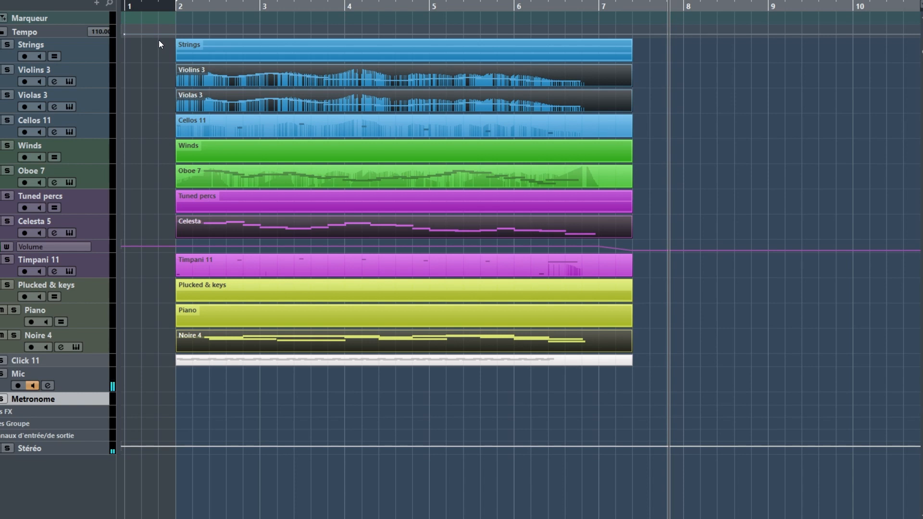
mouse_move(153, 66)
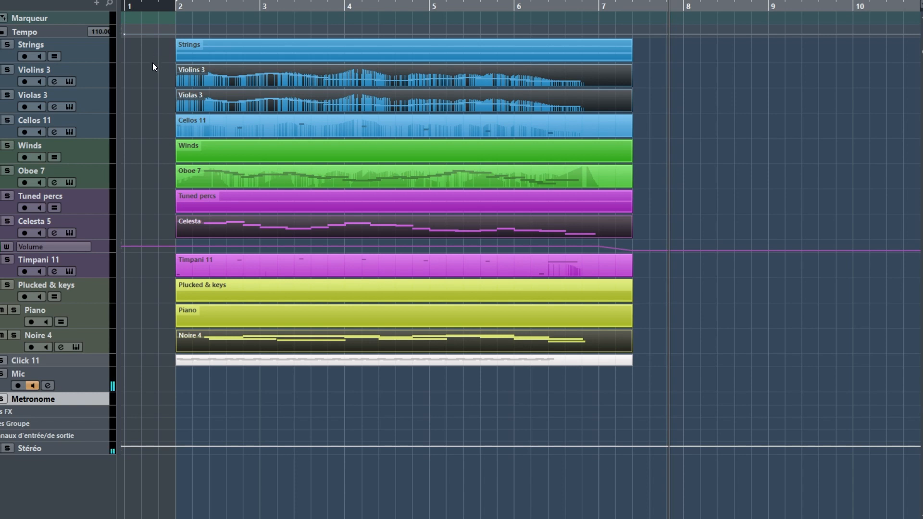
double_click(400, 175)
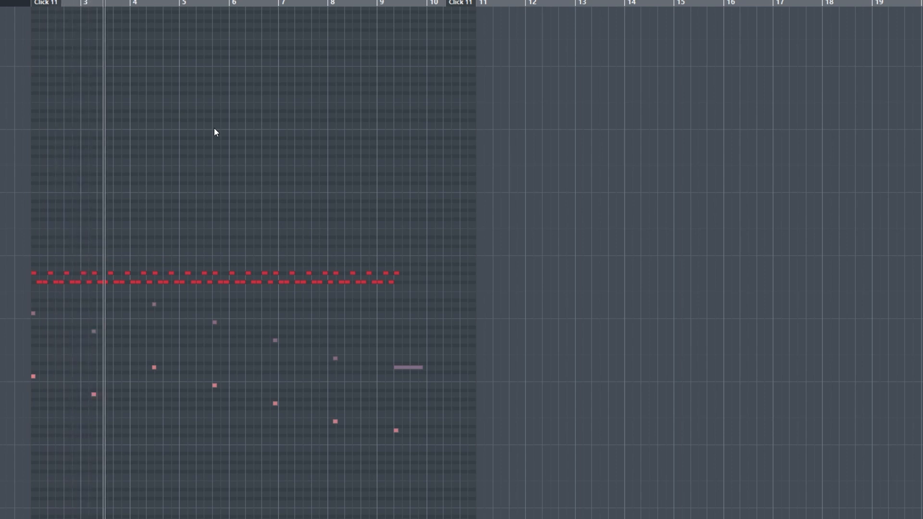
click(167, 4)
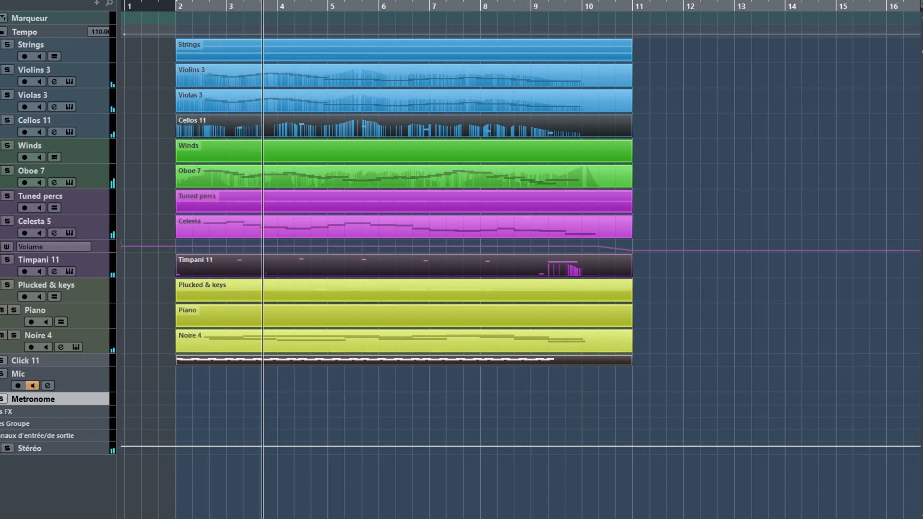
Start playback of the full orchestral arrangement from the Transport so all tracks sound
click(327, 6)
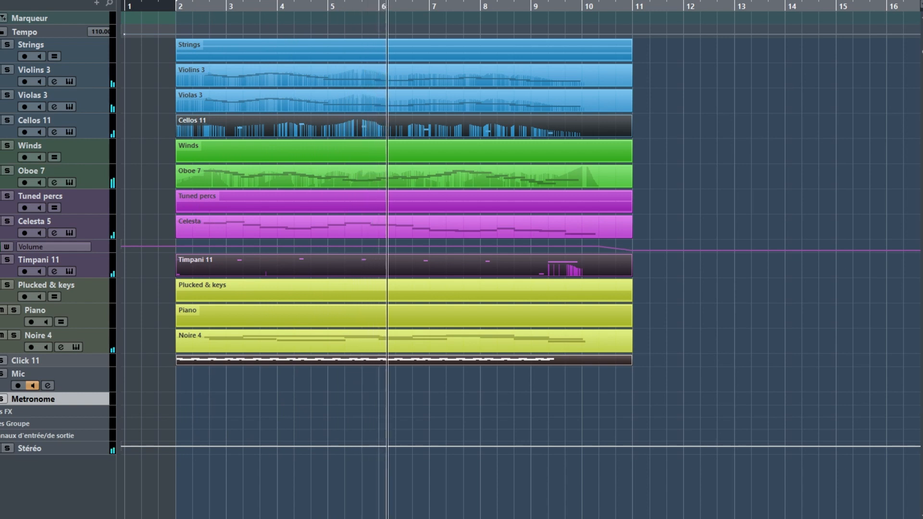
click(450, 15)
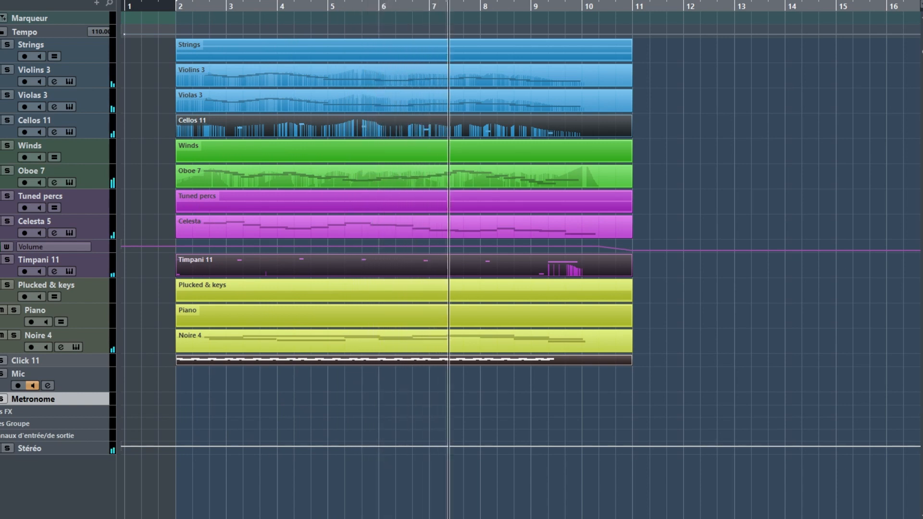